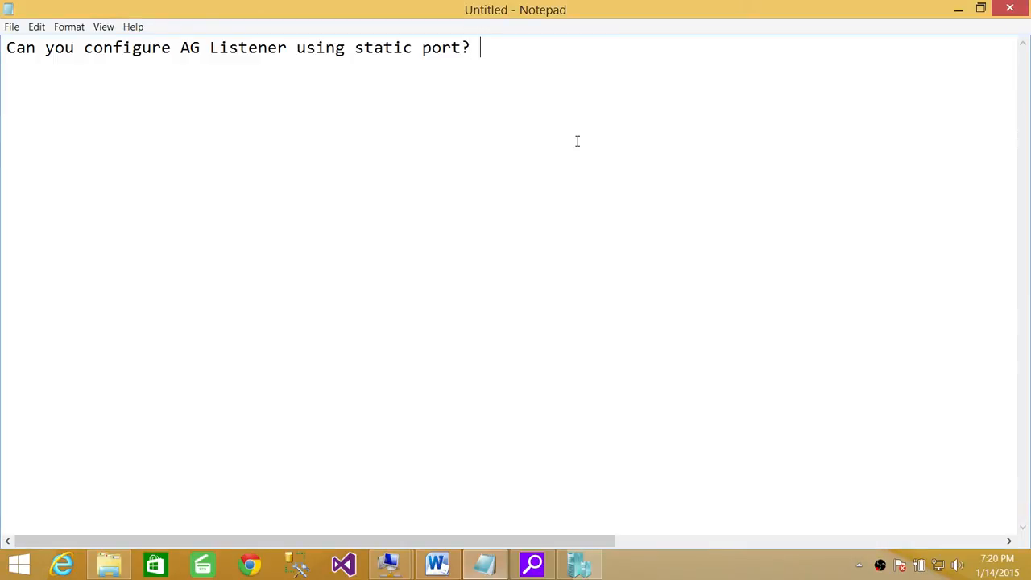
Write the port 4533 and the listener name MylistProd as an answer line below the question.
{"action": "type", "text": "453"}
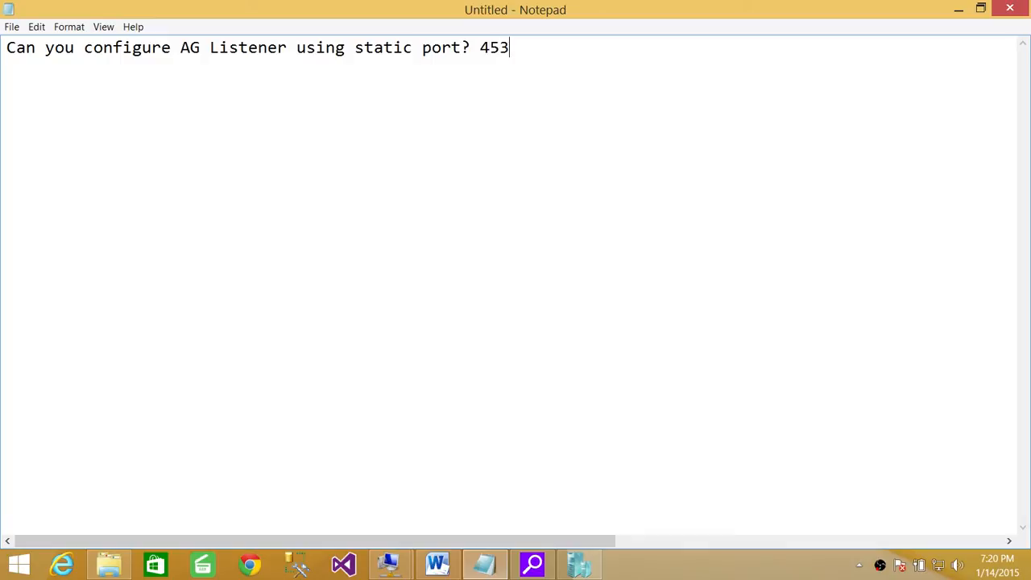
{"action": "type", "text": "3"}
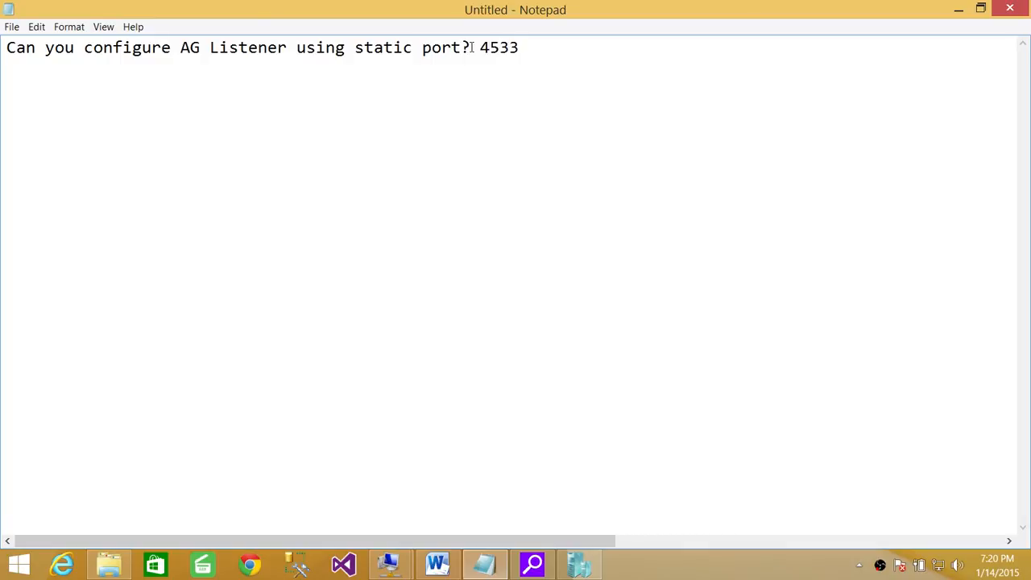
{"action": "key", "text": "enter"}
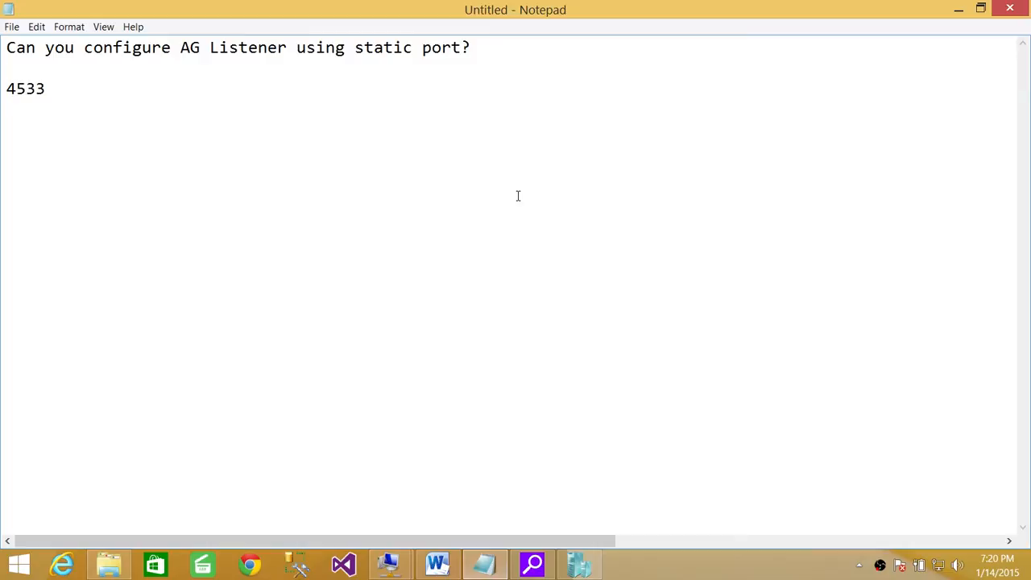
{"action": "type", "text": "Mylis"}
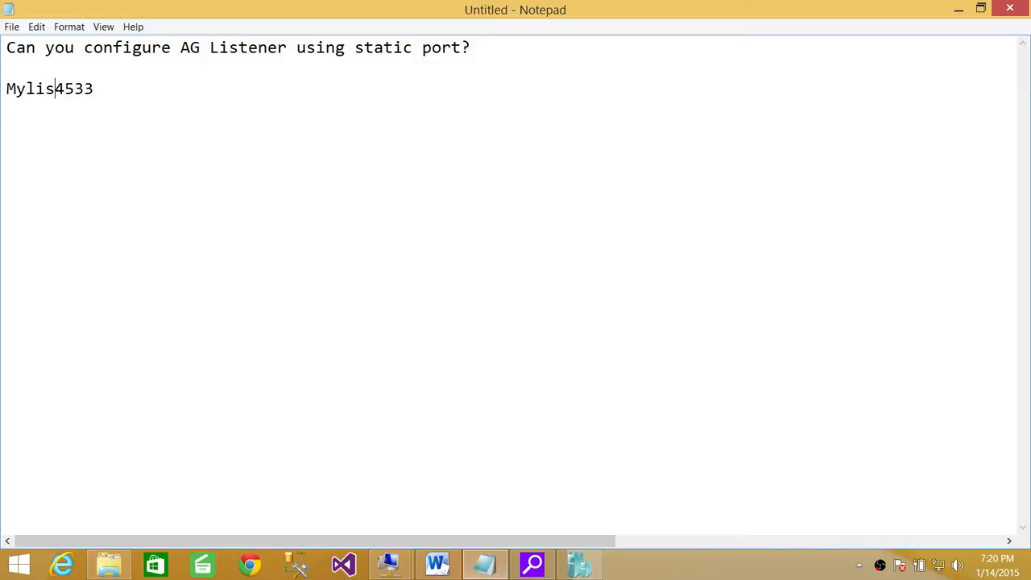
{"action": "type", "text": "tProd"}
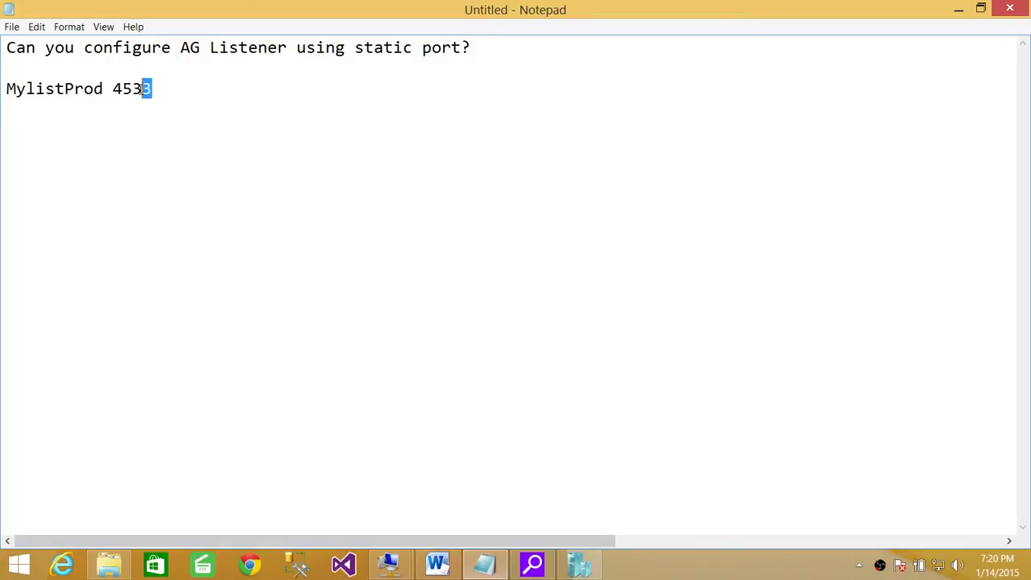
{"action": "double_click", "coordinate": [132, 88]}
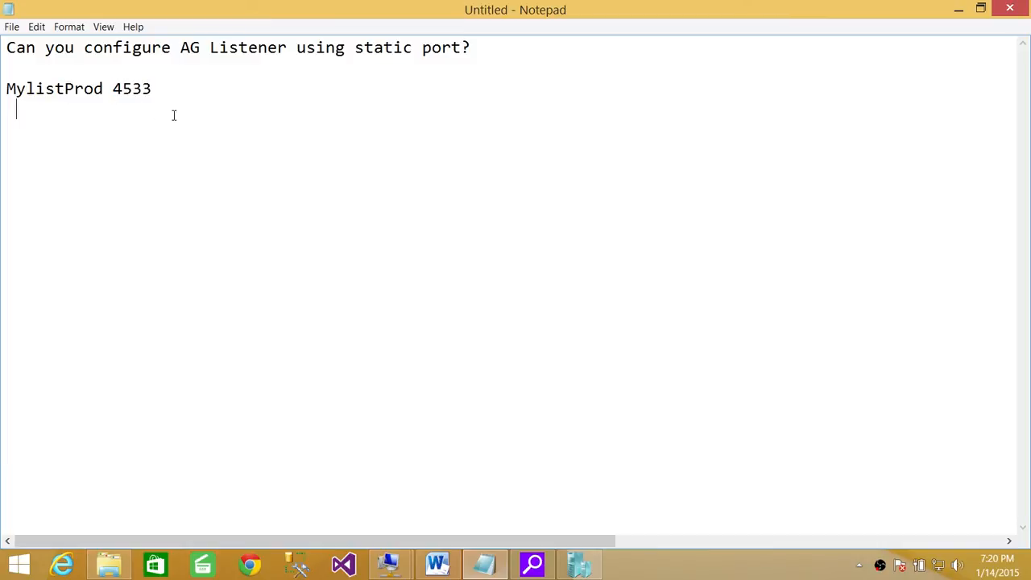
{"action": "mouse_move", "coordinate": [168, 106]}
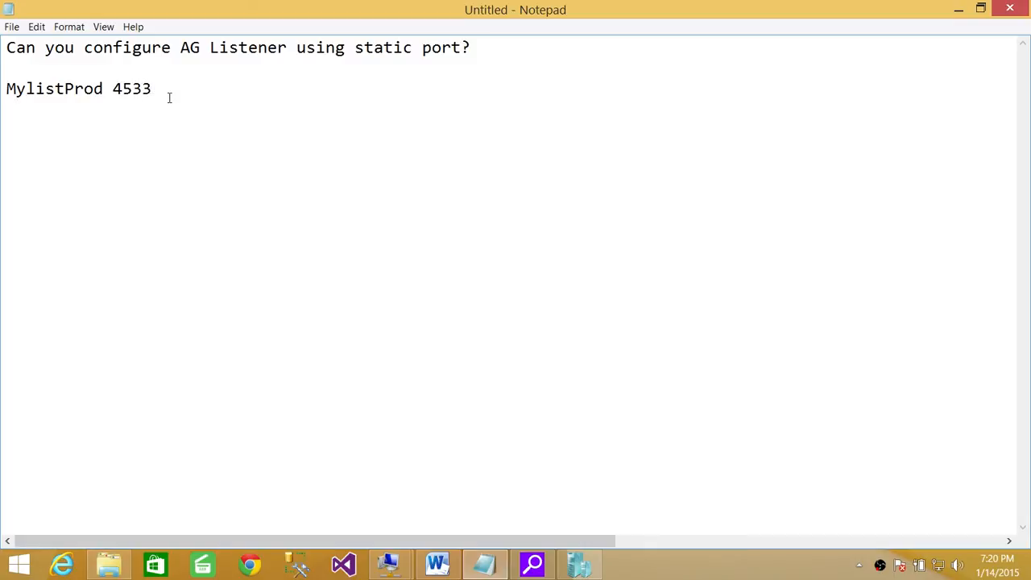
{"action": "key", "text": "Enter"}
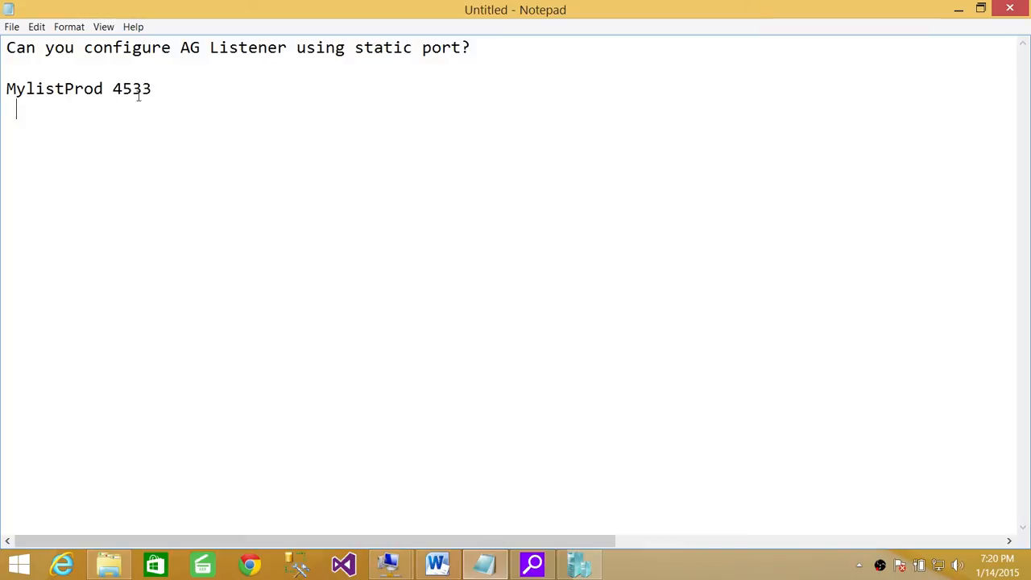
{"action": "mouse_move", "coordinate": [174, 111]}
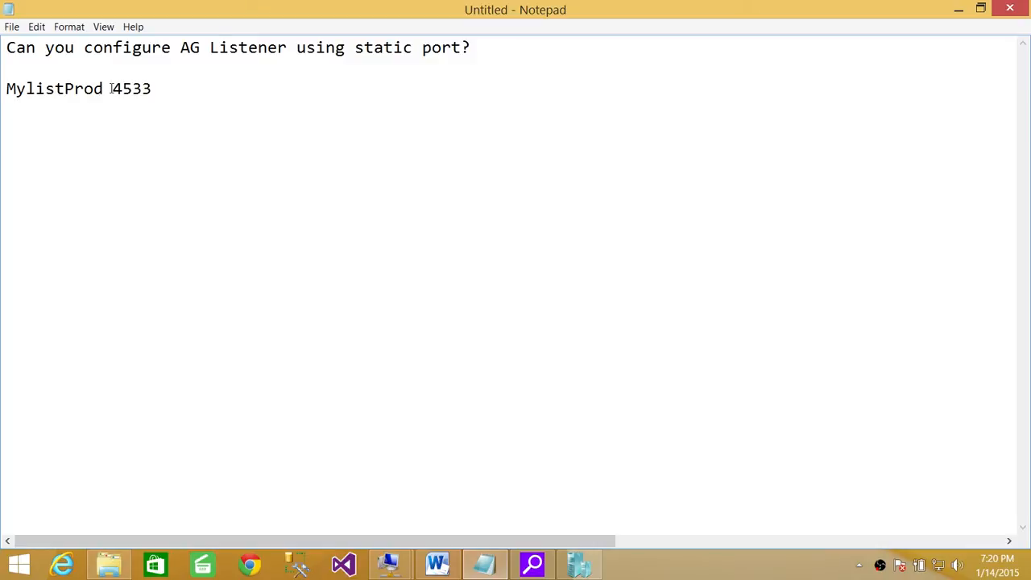
{"action": "double_click", "coordinate": [55, 88]}
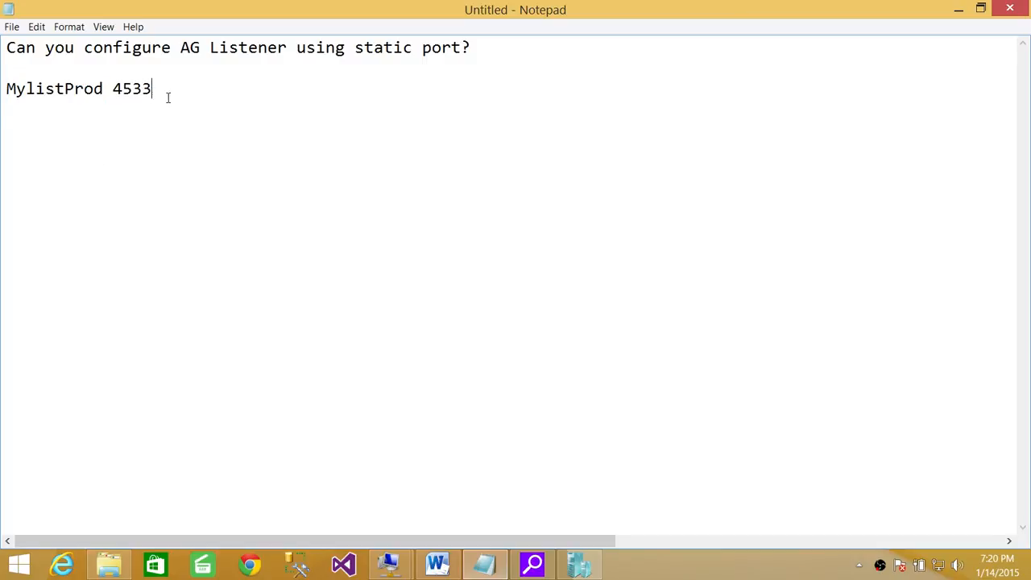
{"action": "mouse_move", "coordinate": [197, 112]}
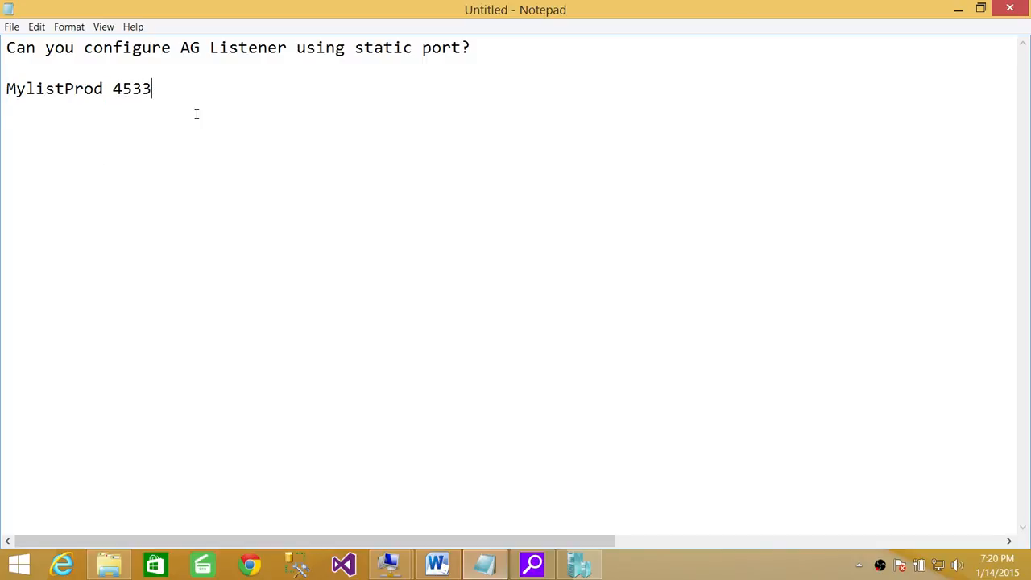
Insert a colon before the port so the answer reads 'MylistProd:4533'.
{"action": "left_click", "coordinate": [113, 88]}
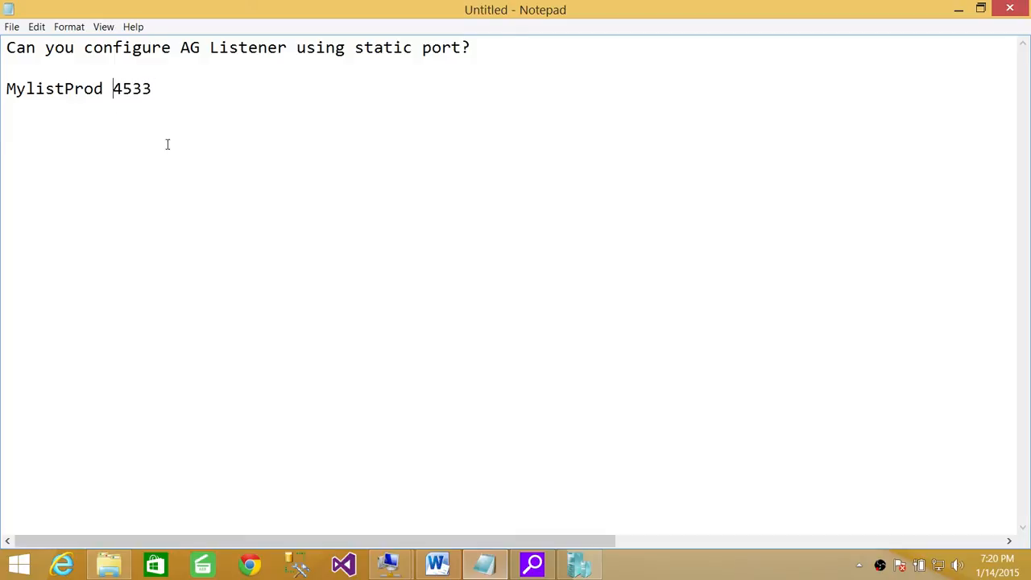
{"action": "type", "text": ":"}
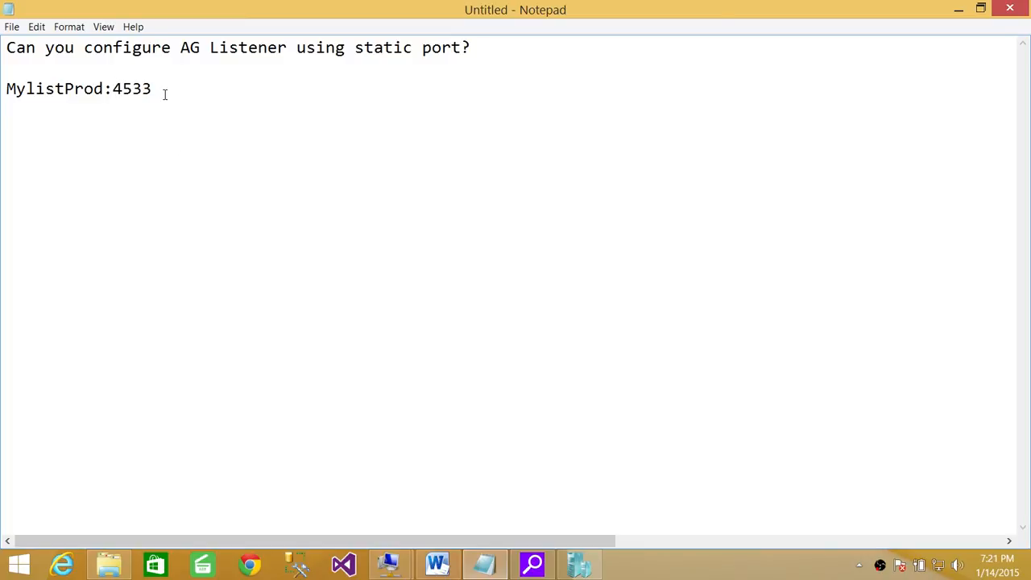
{"action": "mouse_move", "coordinate": [213, 103]}
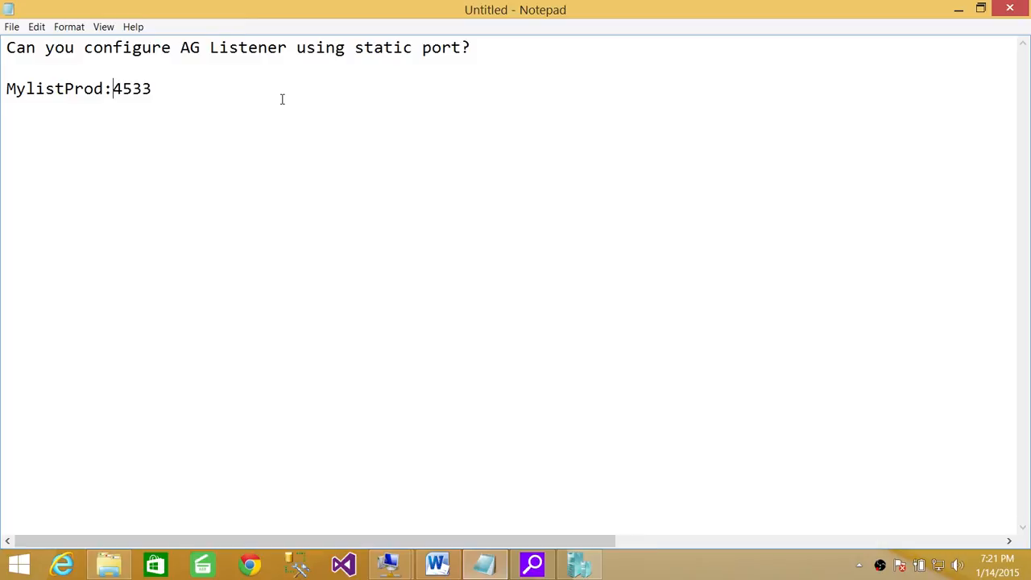
{"action": "mouse_move", "coordinate": [242, 116]}
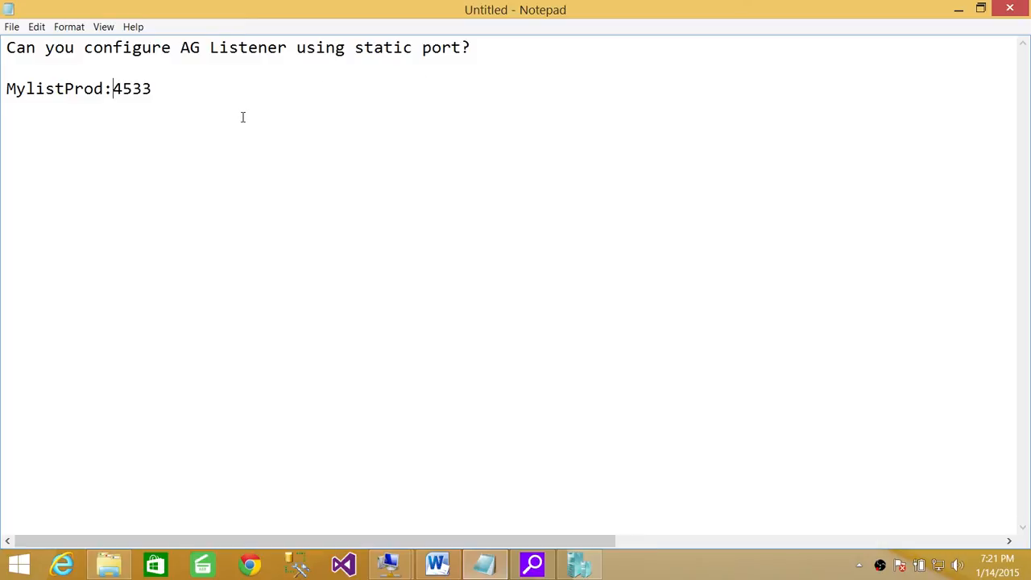
{"action": "mouse_move", "coordinate": [171, 107]}
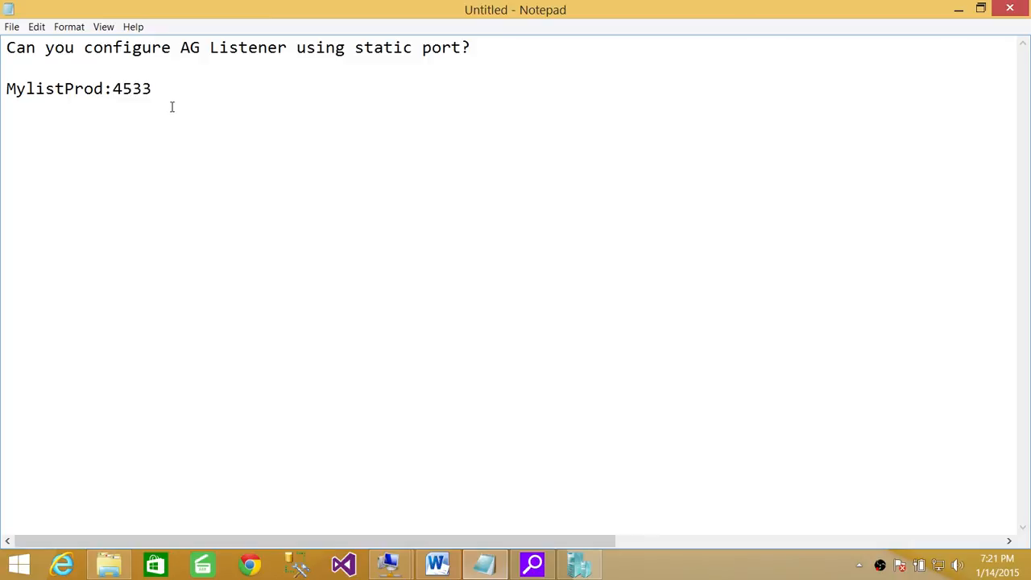
{"action": "mouse_move", "coordinate": [195, 106]}
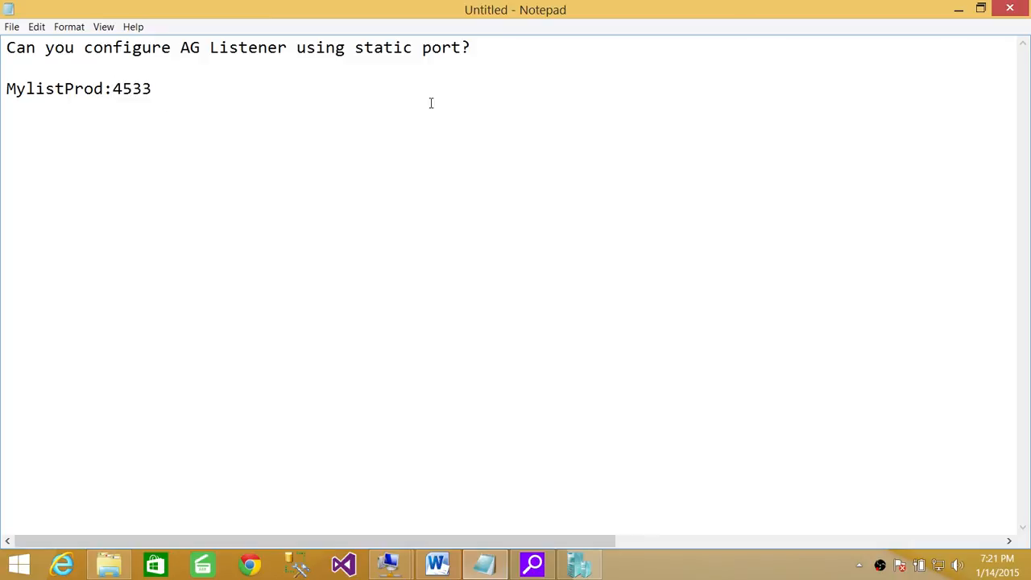
{"action": "mouse_move", "coordinate": [447, 97]}
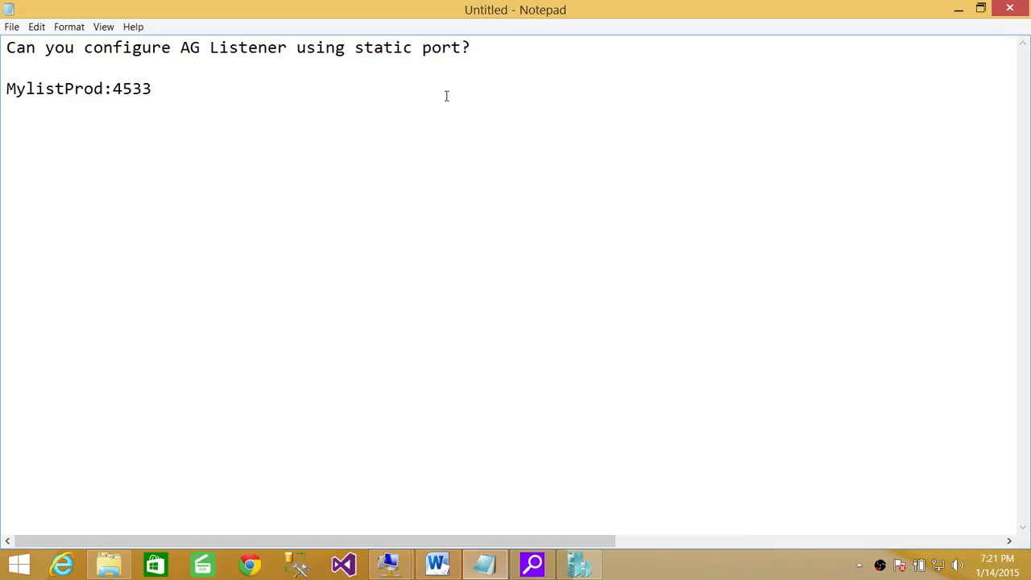
{"action": "left_click", "coordinate": [109, 89]}
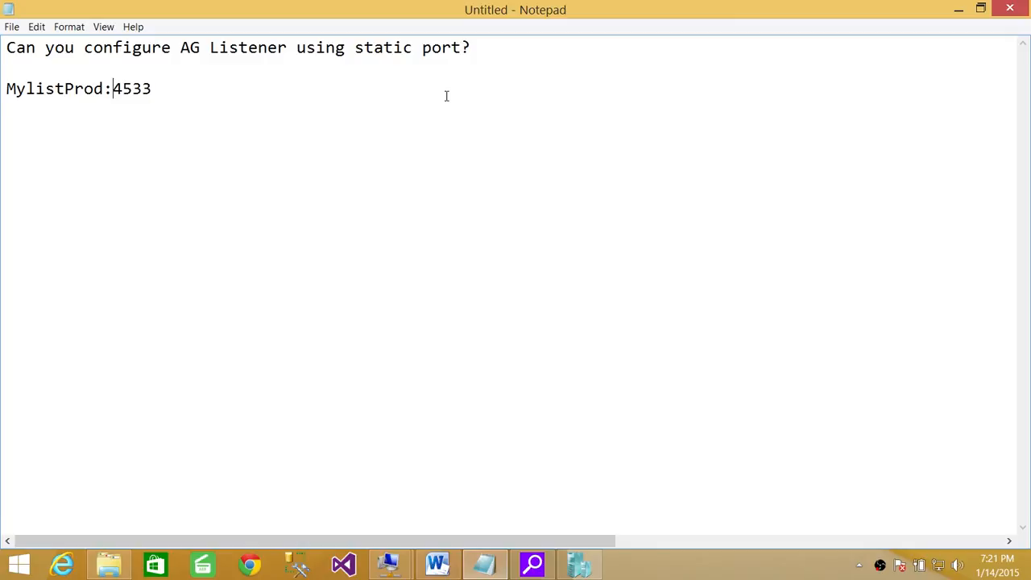